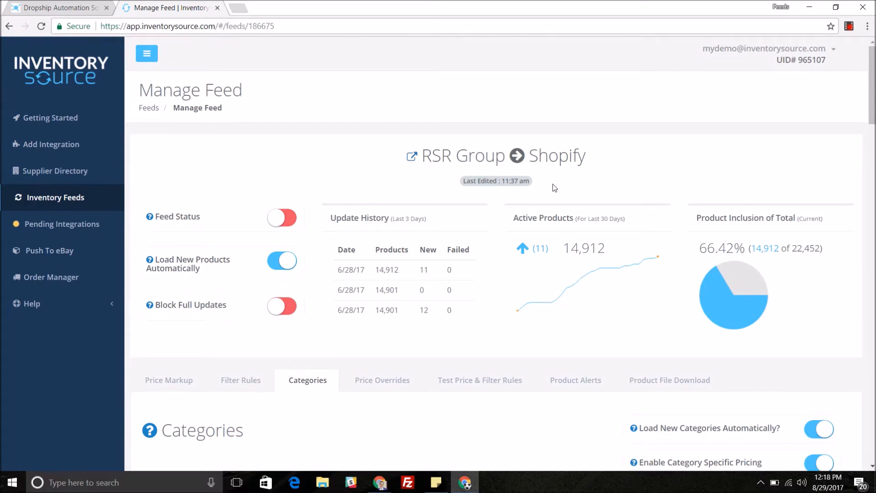
mouse_move(287, 93)
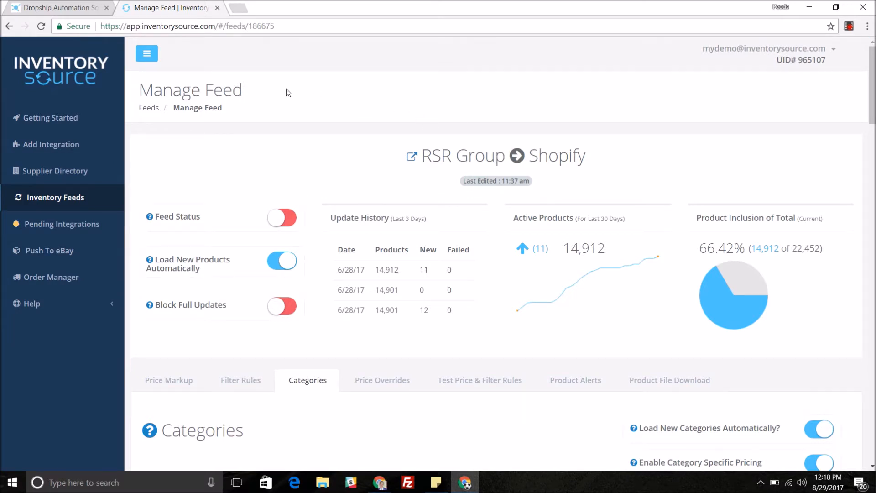
mouse_move(476, 135)
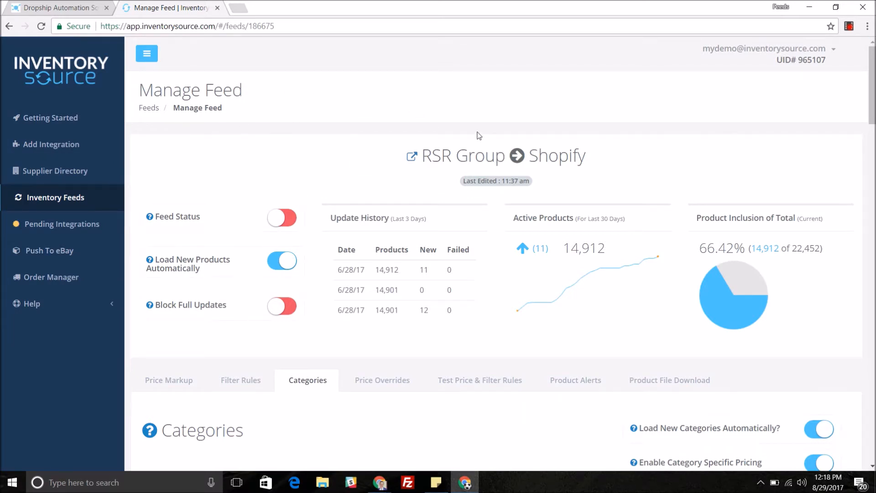
mouse_move(453, 109)
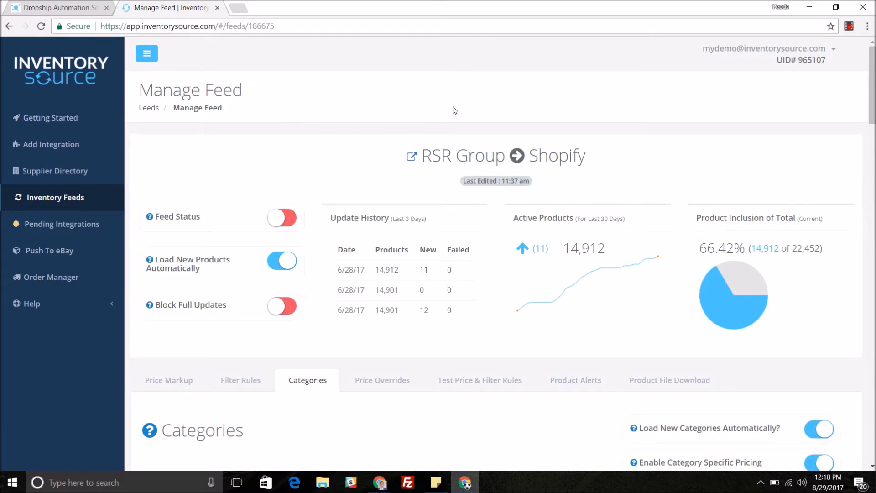
Scroll the Manage Feed page down to the category table listing Airguns, Ammunition and Barrels/Choke Tubes
scroll(down, 3)
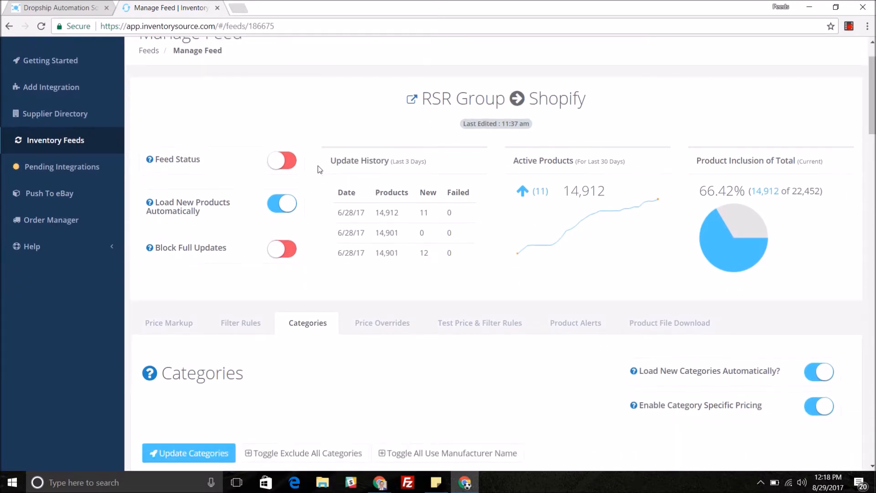
scroll(down, 3)
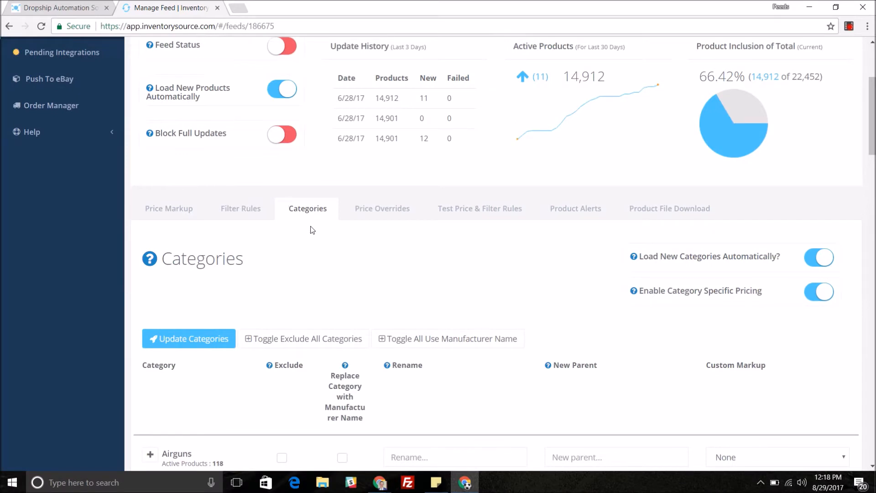
scroll(down, 3)
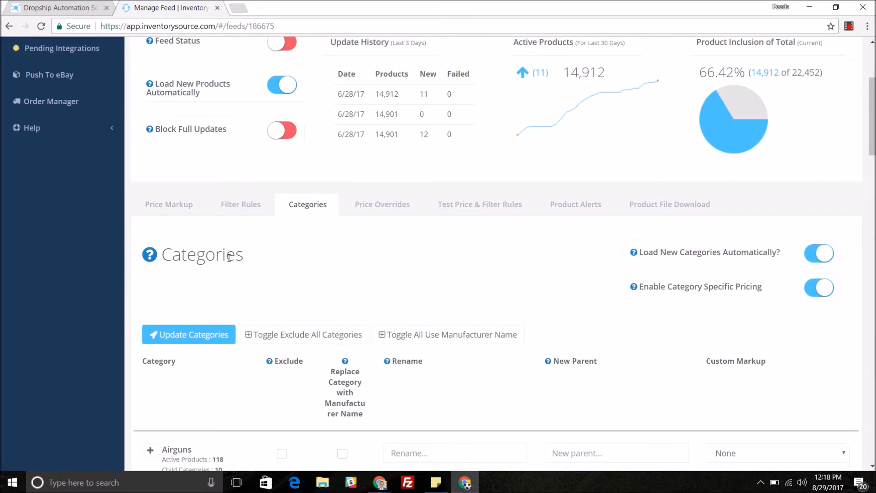
scroll(down, 3)
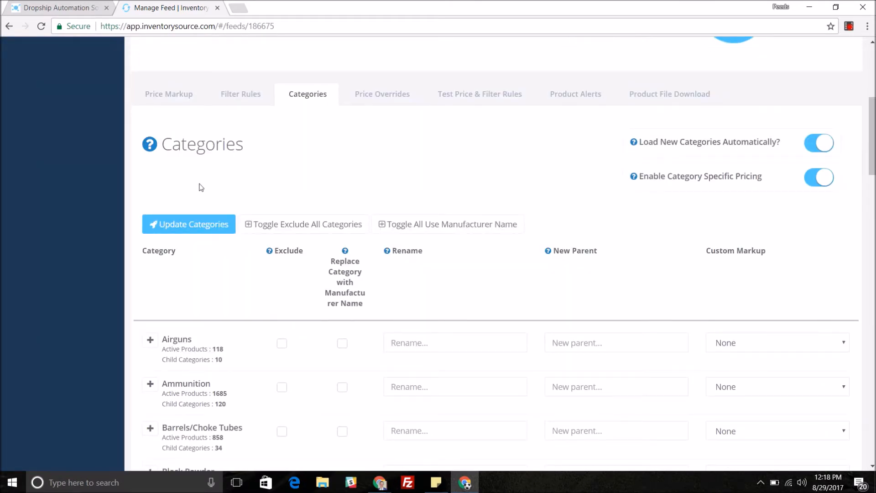
scroll(down, 3)
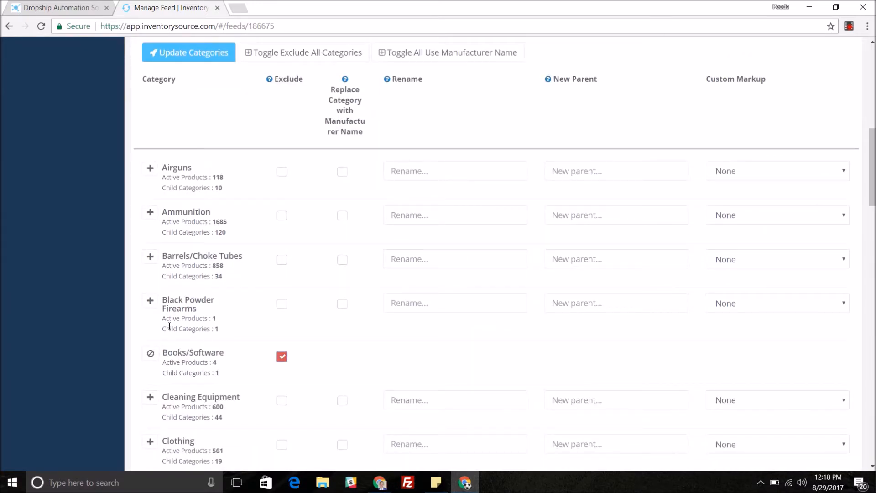
mouse_move(181, 168)
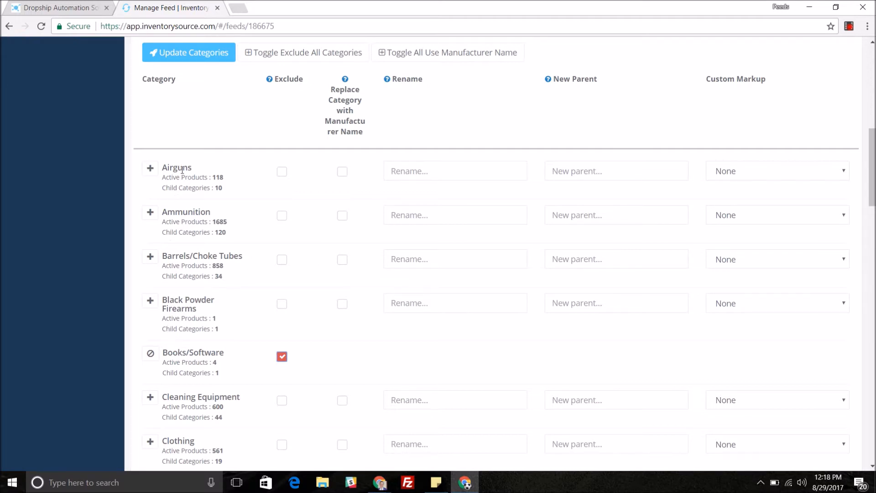
mouse_move(149, 168)
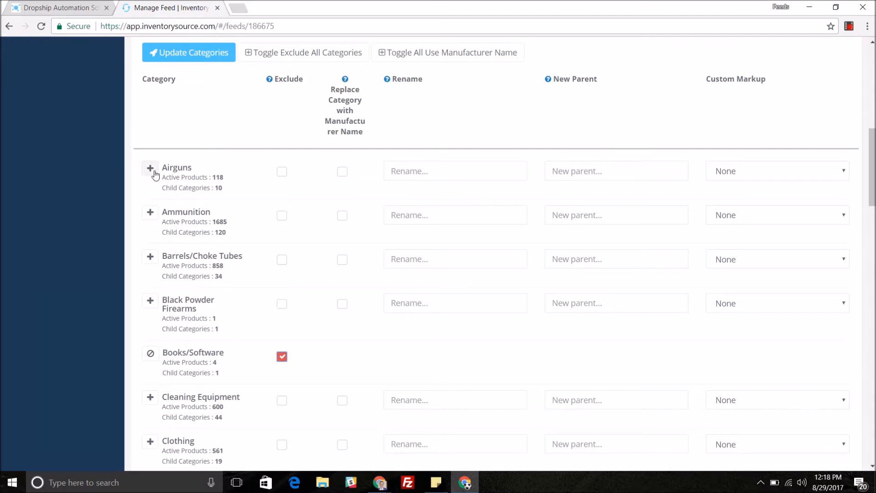
Expand the Airguns category to reveal its child subcategories with their rename and parent options
click(150, 168)
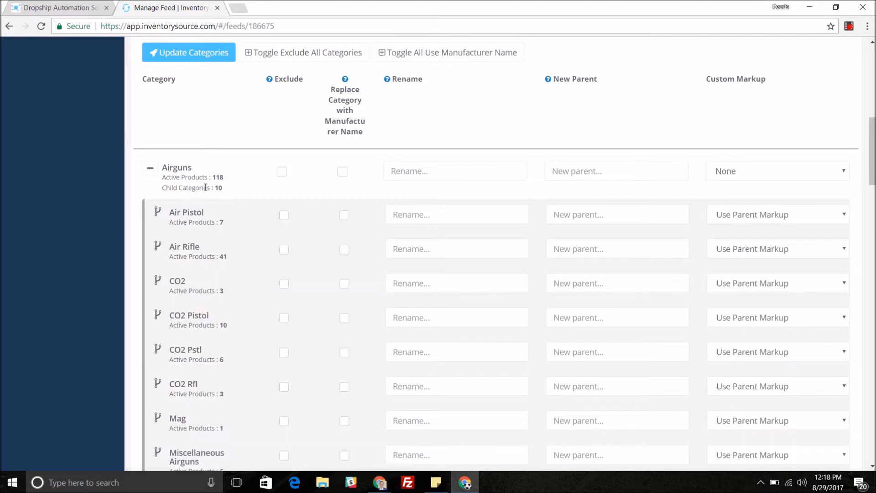
mouse_move(211, 465)
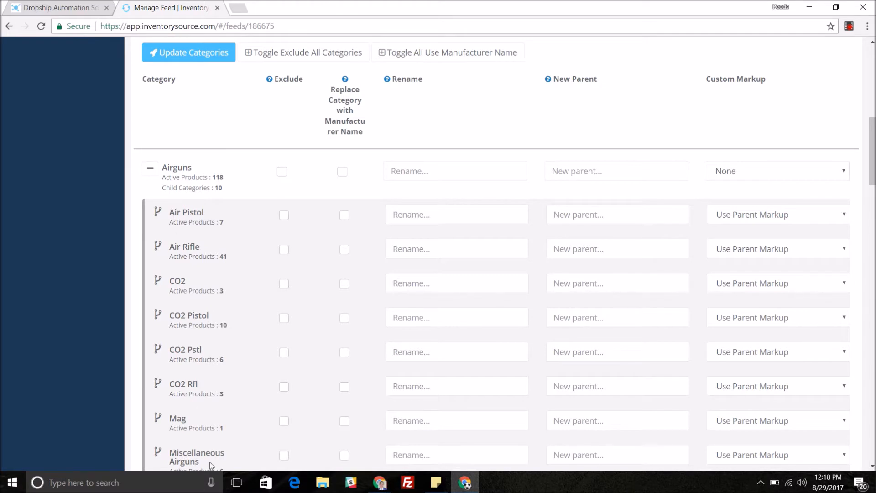
scroll(down, 3)
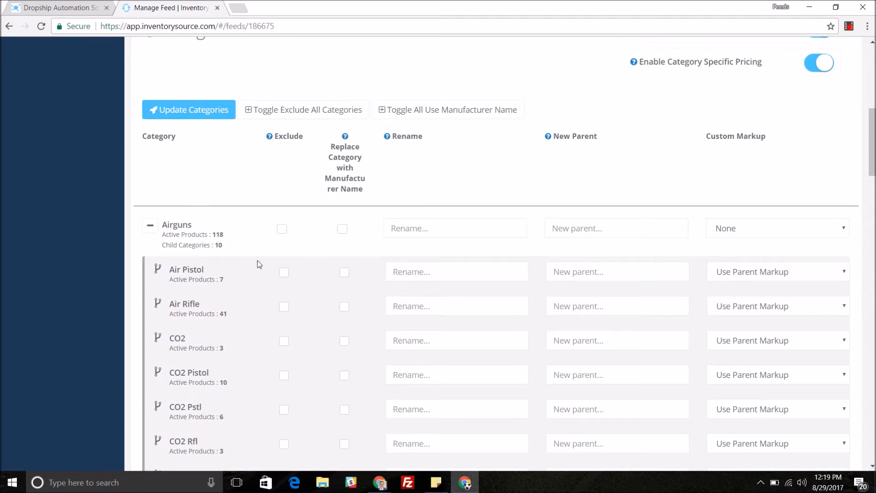
scroll(down, 3)
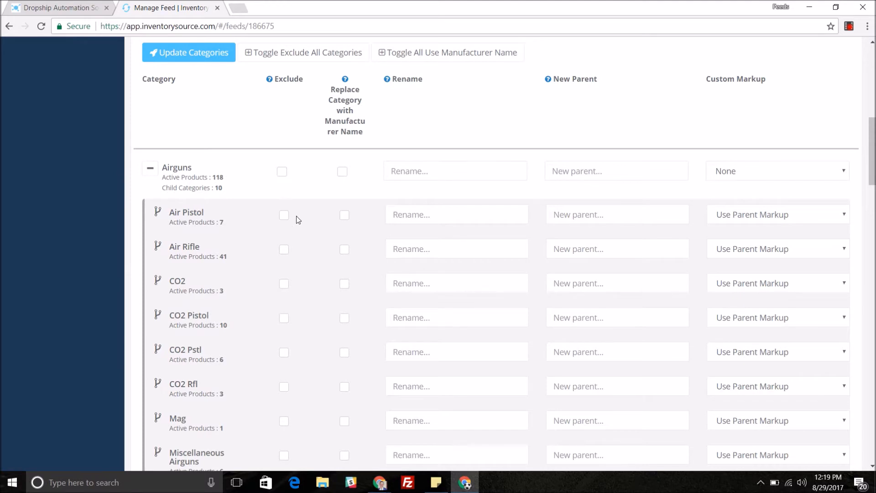
scroll(down, 3)
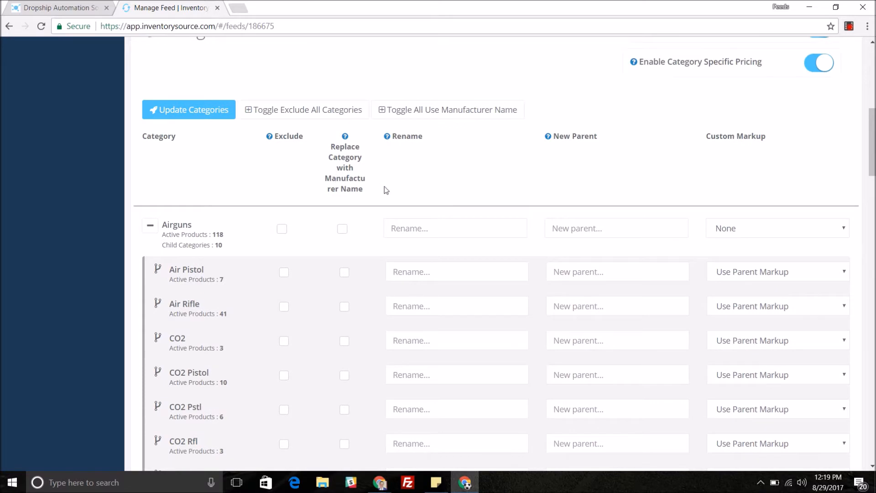
mouse_move(347, 296)
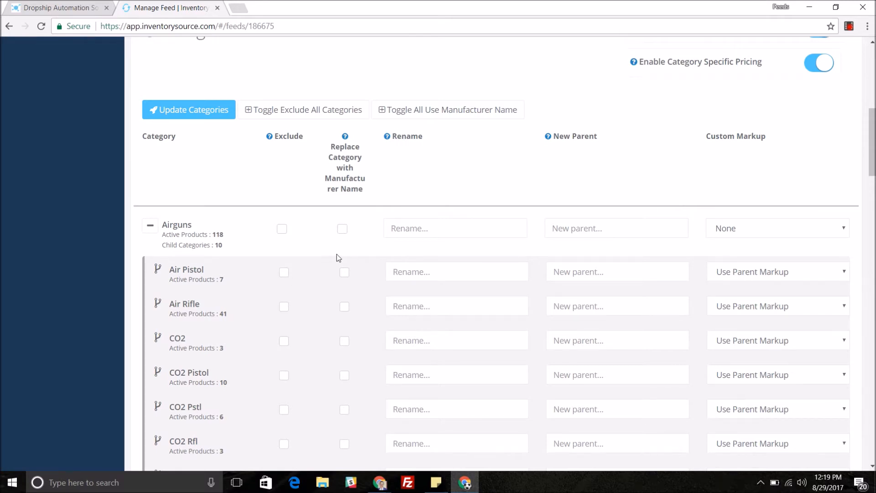
mouse_move(368, 264)
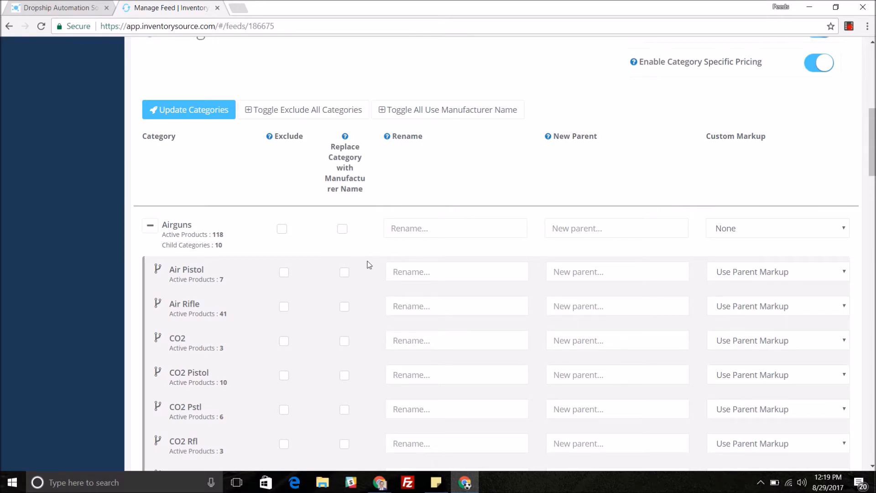
scroll(down, 3)
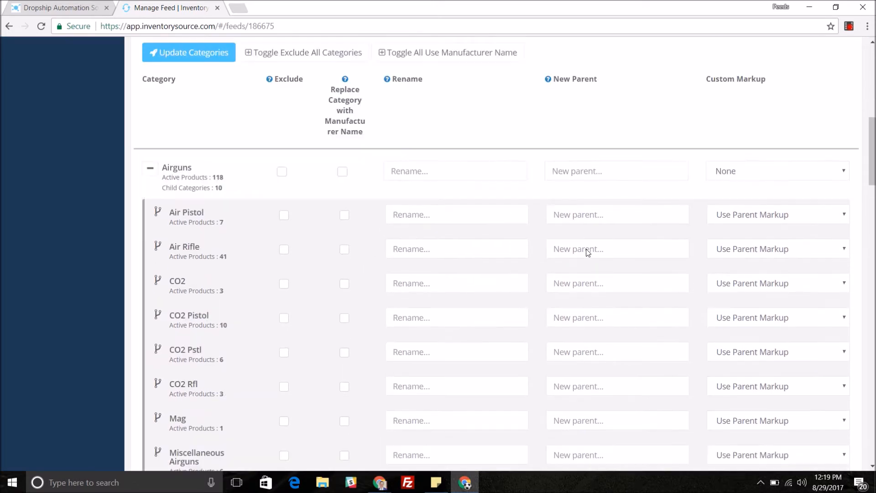
mouse_move(264, 225)
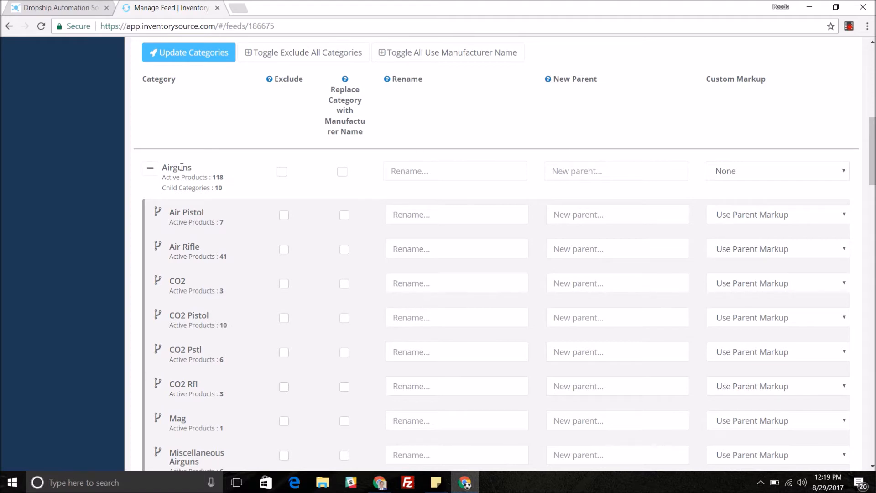
mouse_move(287, 260)
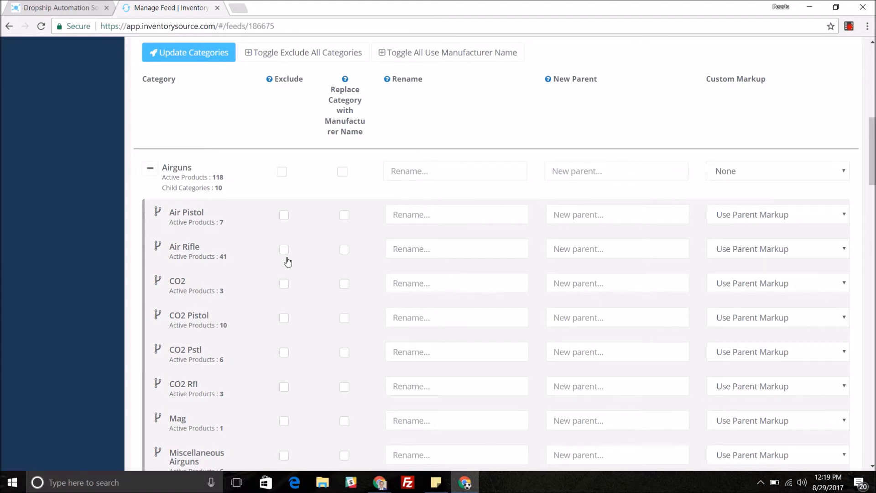
mouse_move(398, 301)
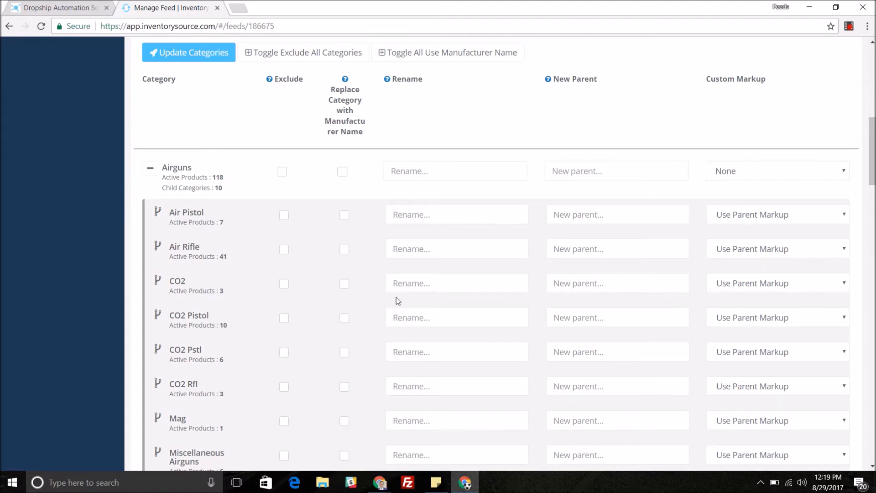
mouse_move(270, 305)
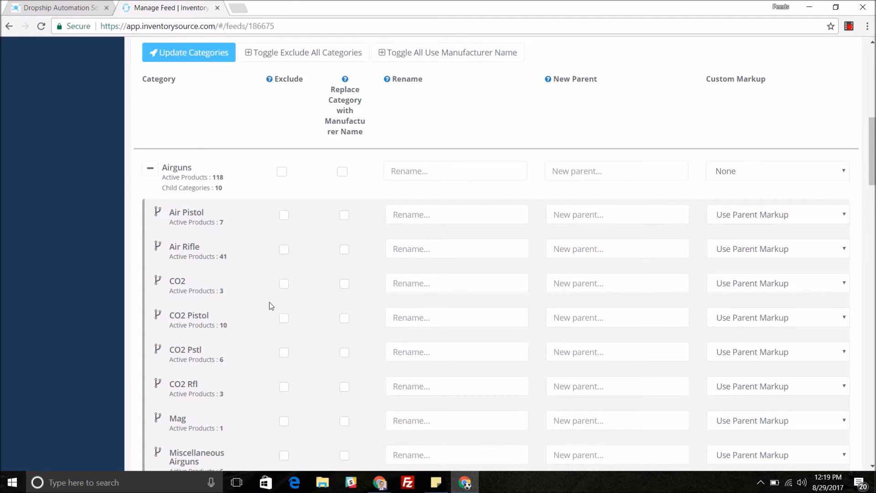
mouse_move(192, 285)
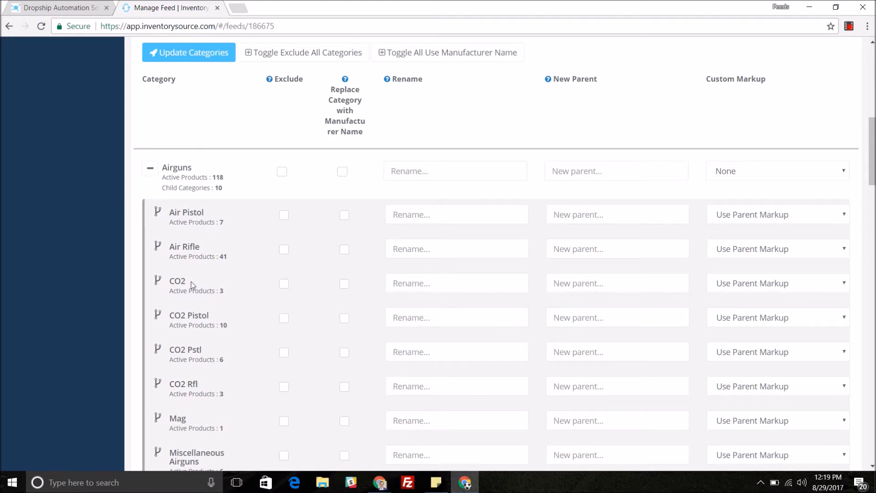
mouse_move(164, 360)
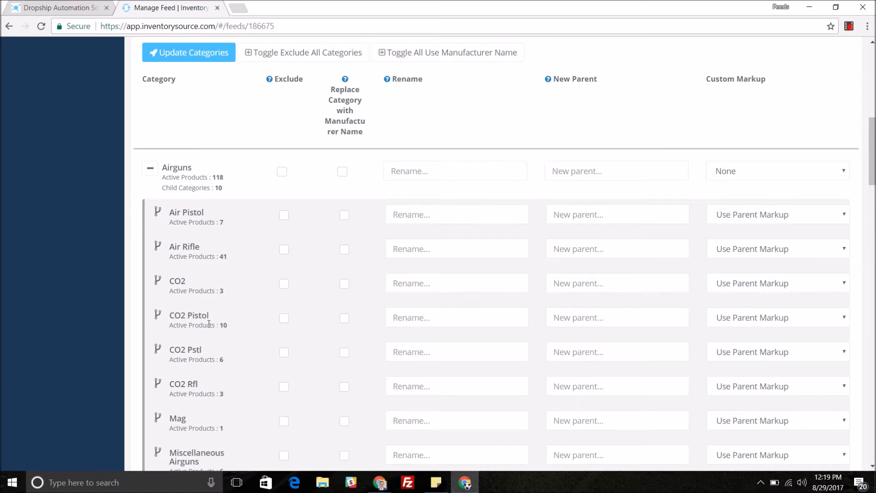
mouse_move(223, 266)
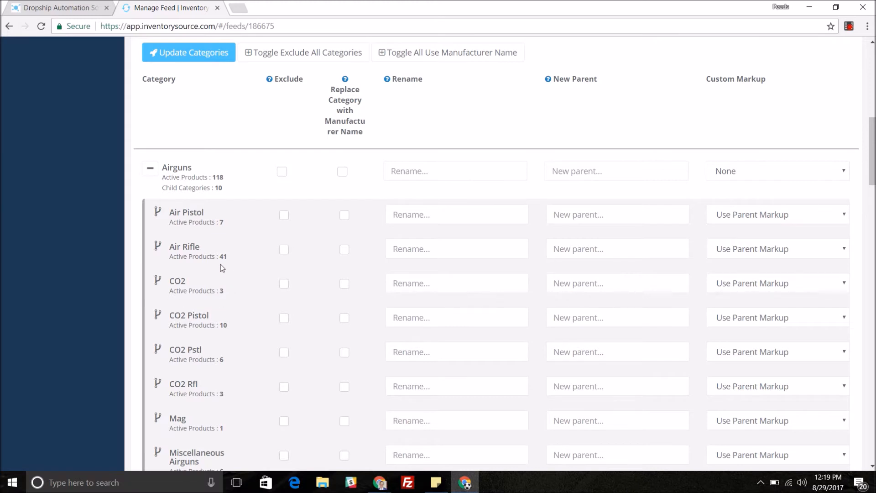
Enter CO2 as the new name for the CO2 Pistol, CO2 Pstl and CO2 Rfl subcategories
click(456, 317)
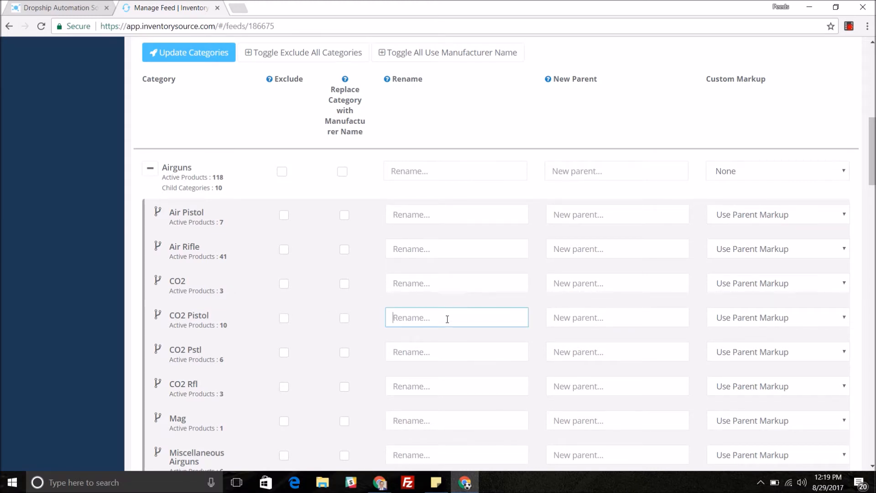
text(CO)
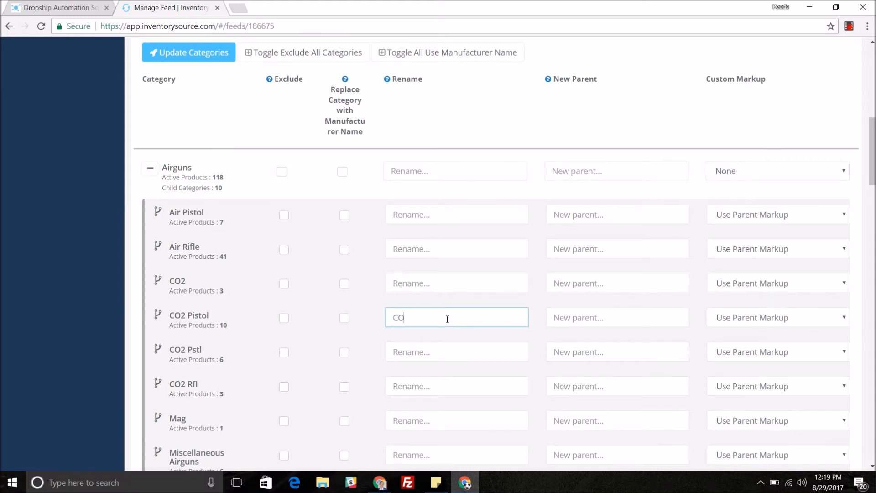
text(2)
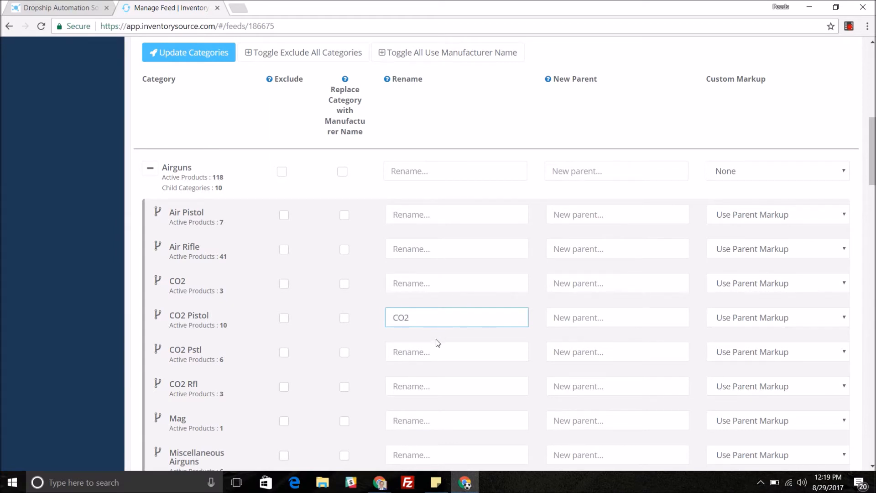
text(CO2)
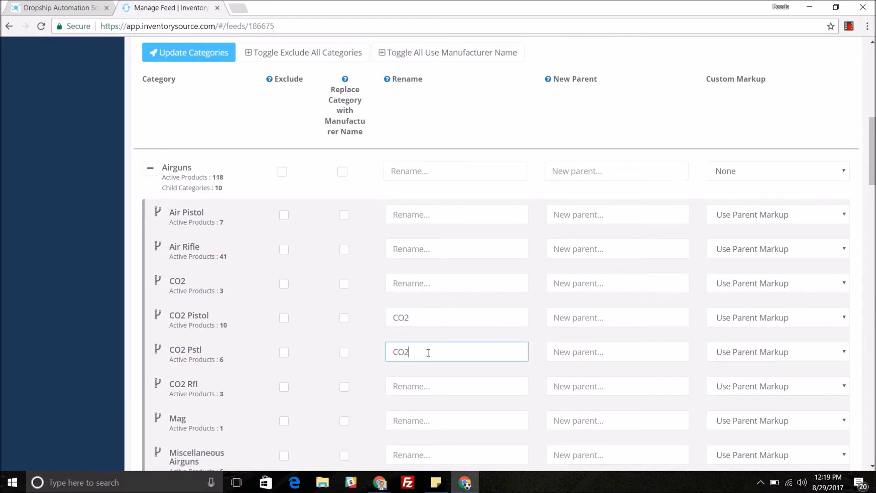
click(457, 385)
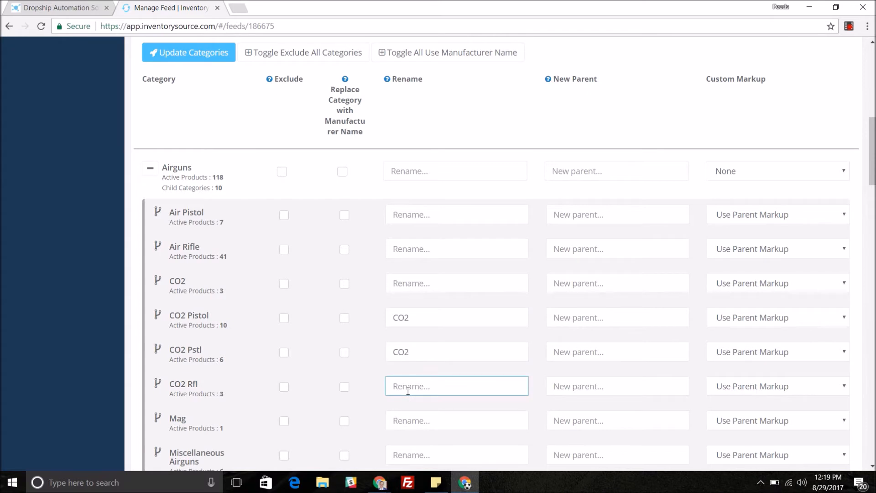
text(C)
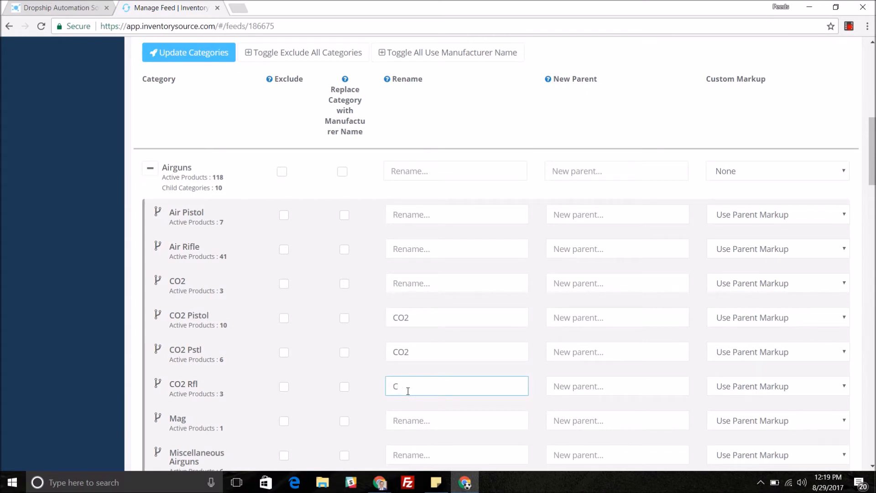
text(O2)
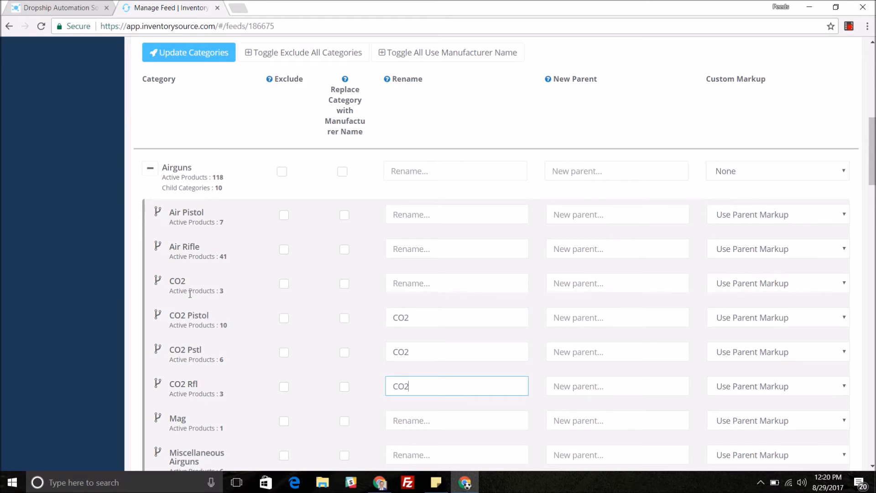
mouse_move(171, 306)
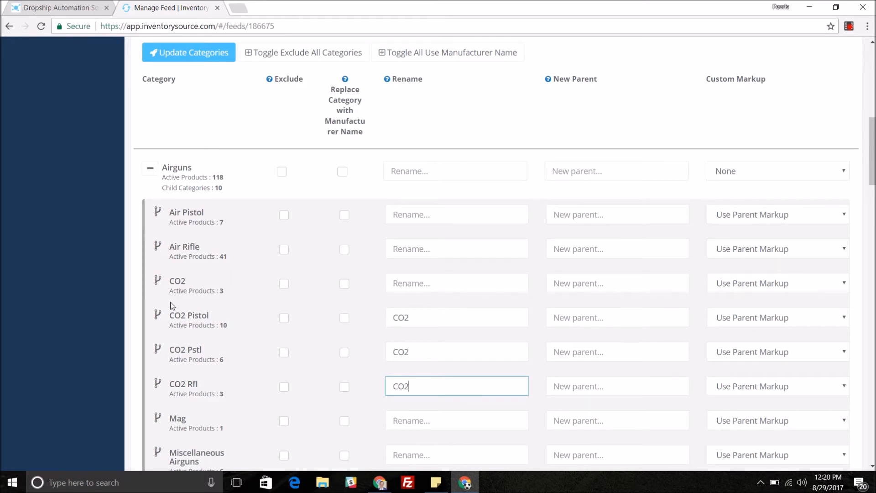
mouse_move(212, 351)
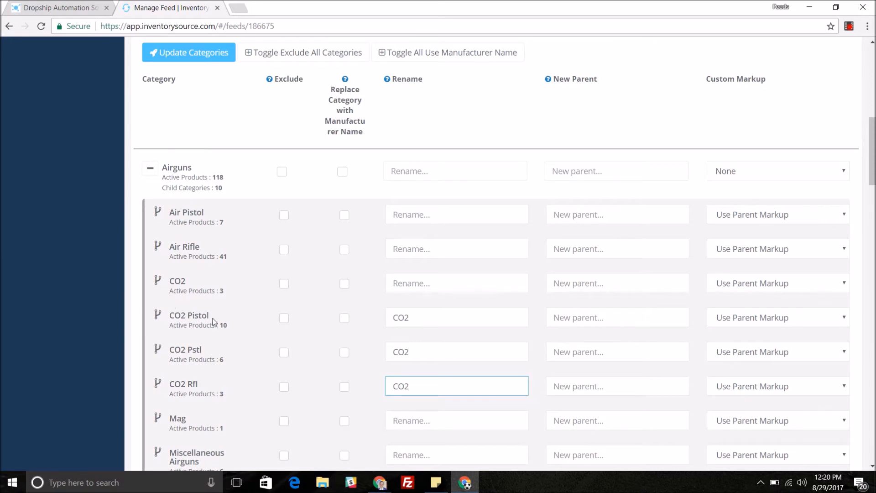
mouse_move(157, 387)
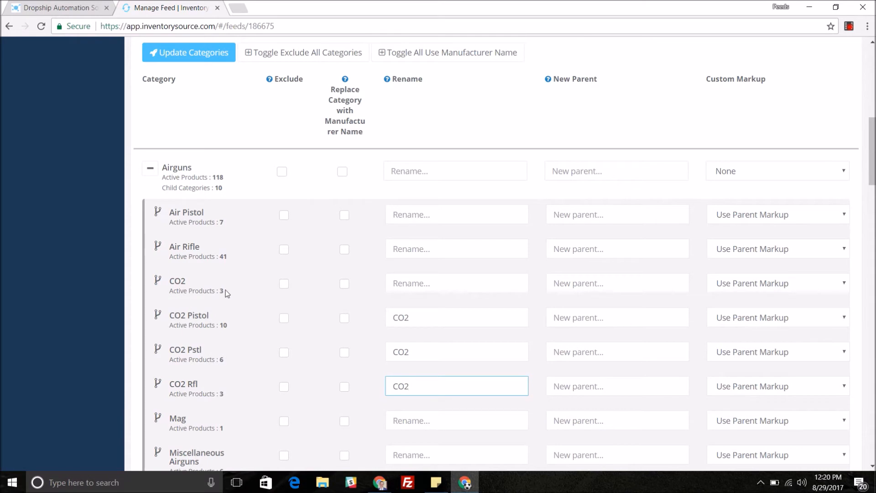
scroll(down, 3)
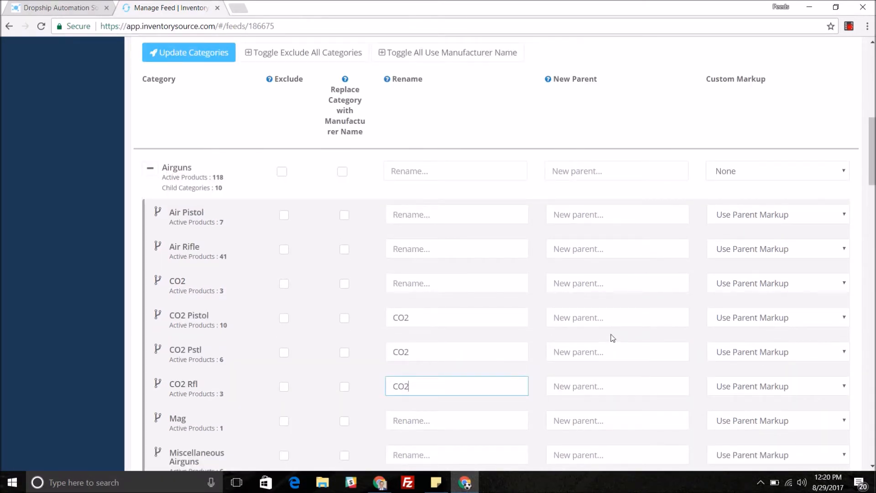
mouse_move(356, 297)
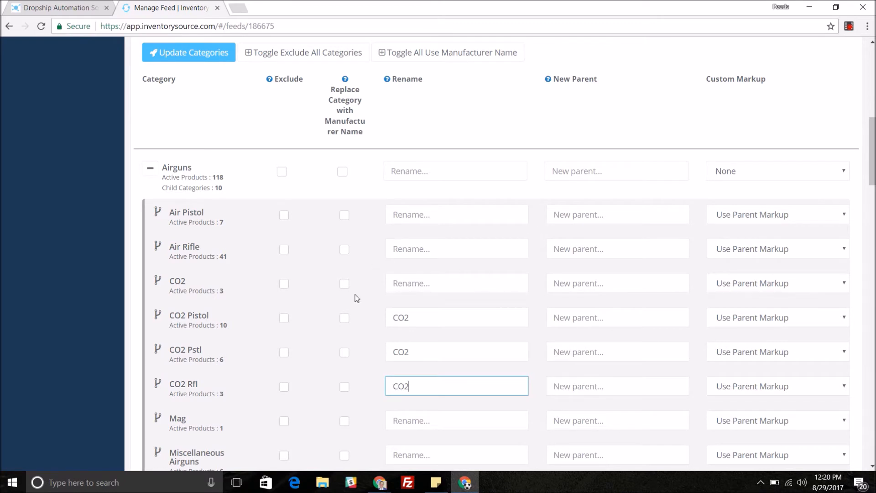
scroll(down, 3)
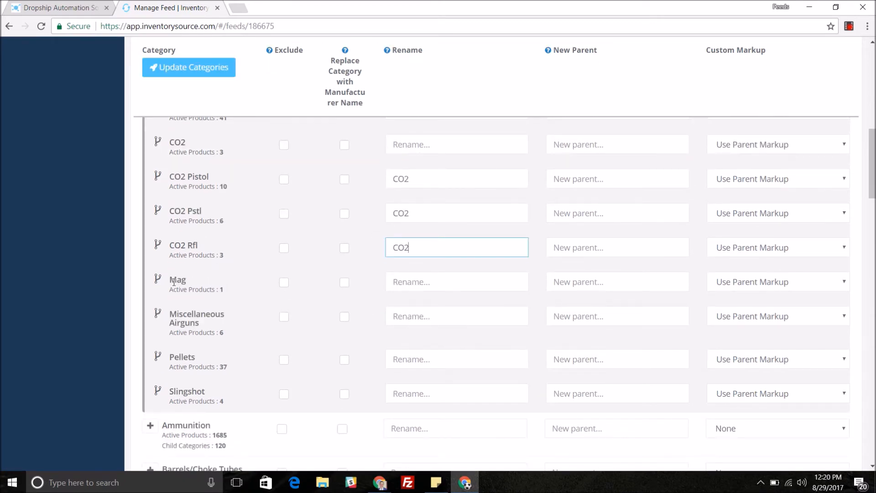
Set the existing Magazines category as the new parent of the Mag subcategory
click(617, 281)
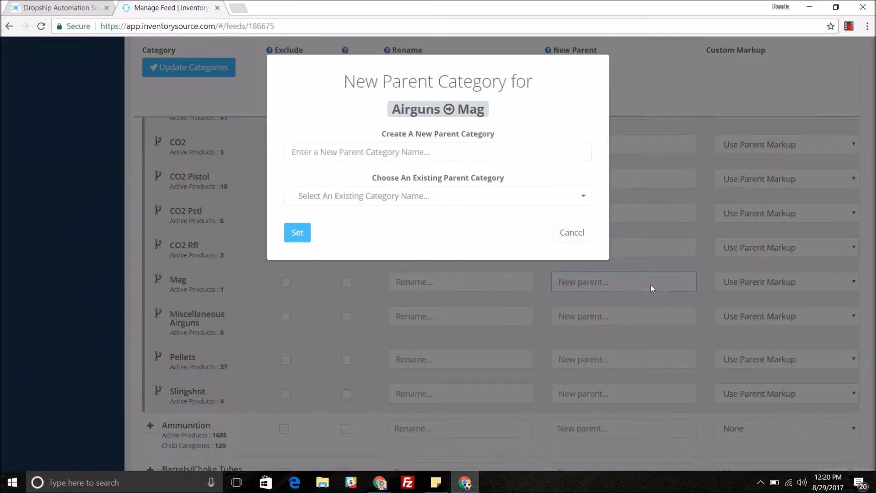
mouse_move(476, 197)
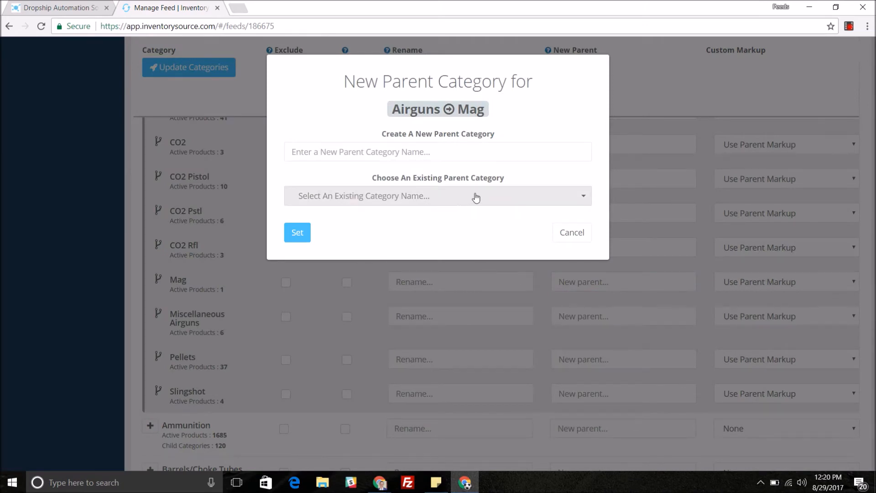
mouse_move(560, 197)
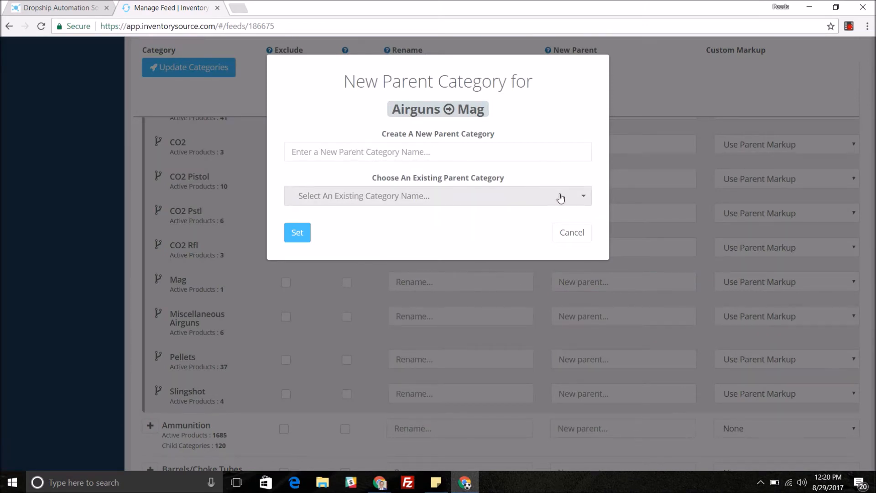
click(584, 195)
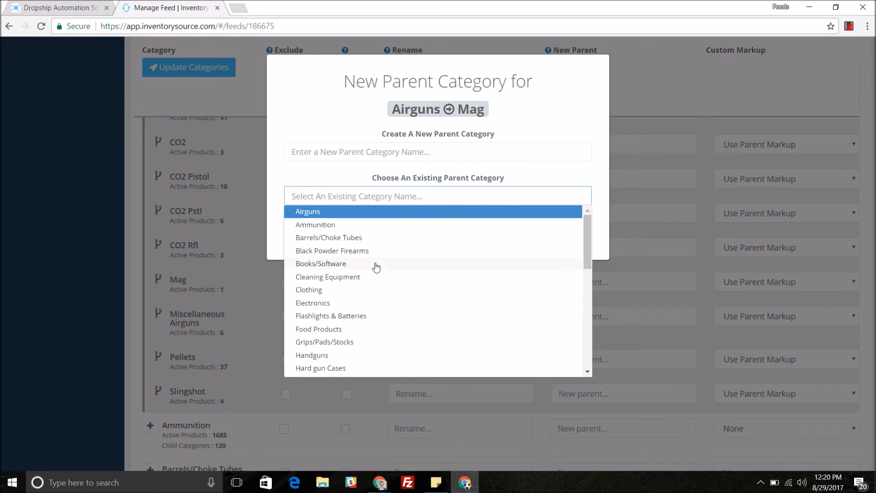
scroll(down, 3)
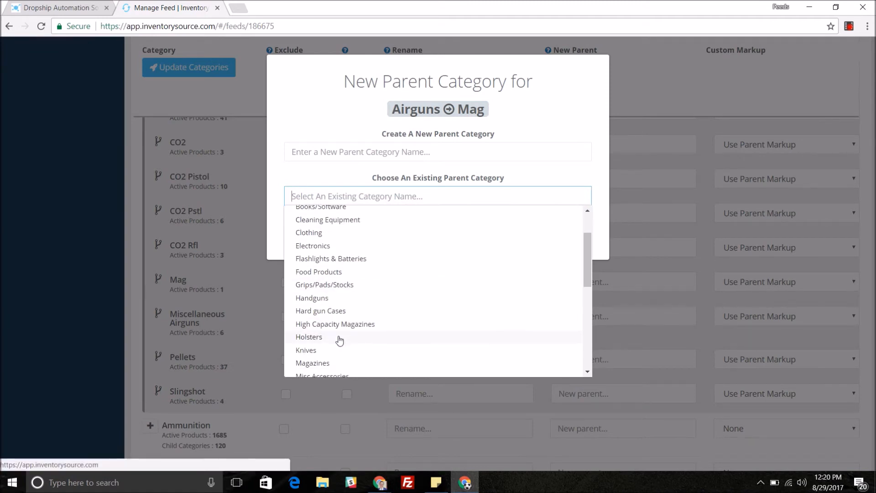
click(312, 364)
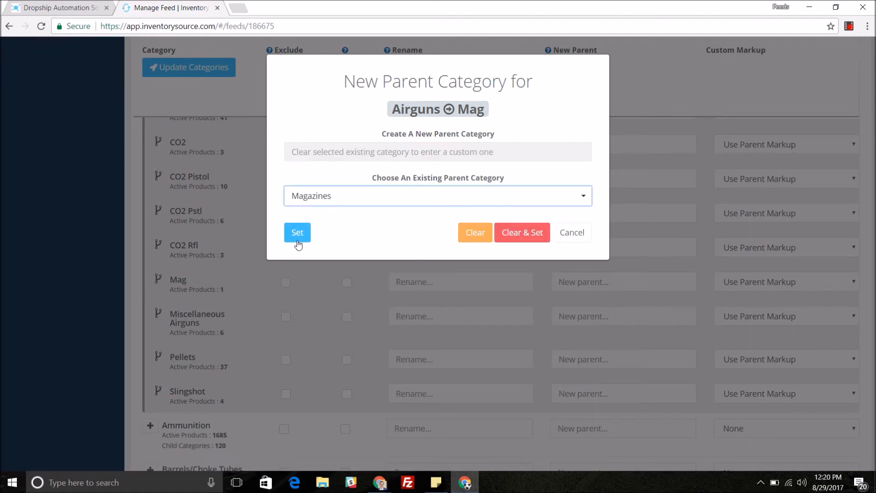
click(298, 233)
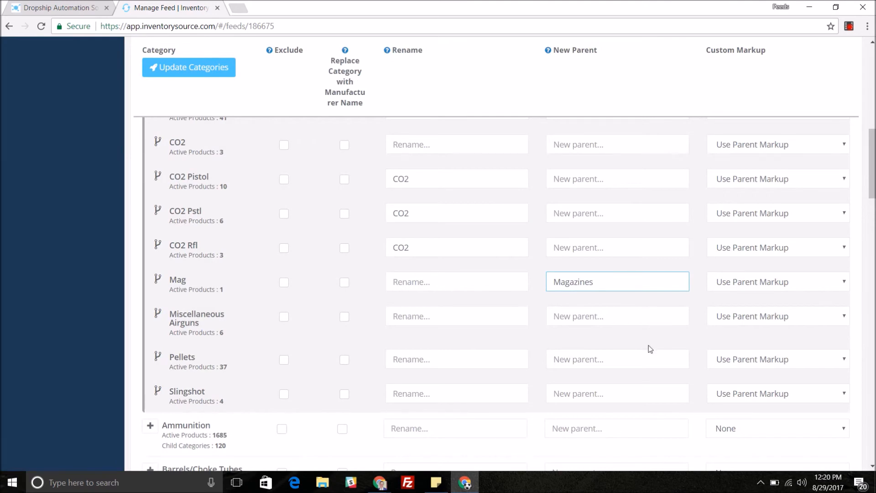
mouse_move(197, 379)
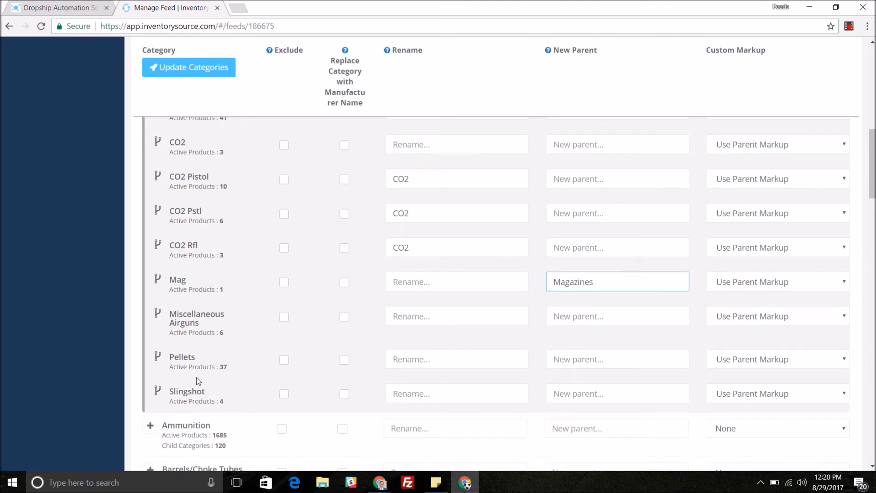
Create a new parent category named Slingshot and set it as the Slingshot subcategory's parent
scroll(up, 3)
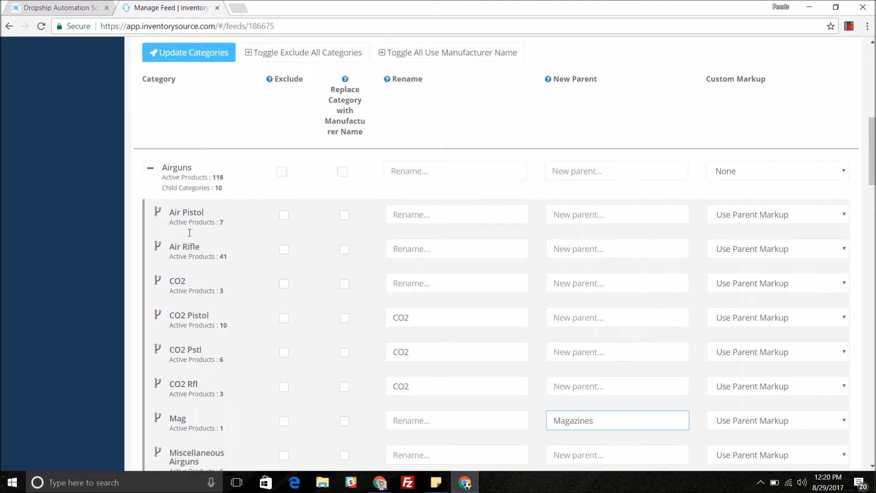
scroll(down, 3)
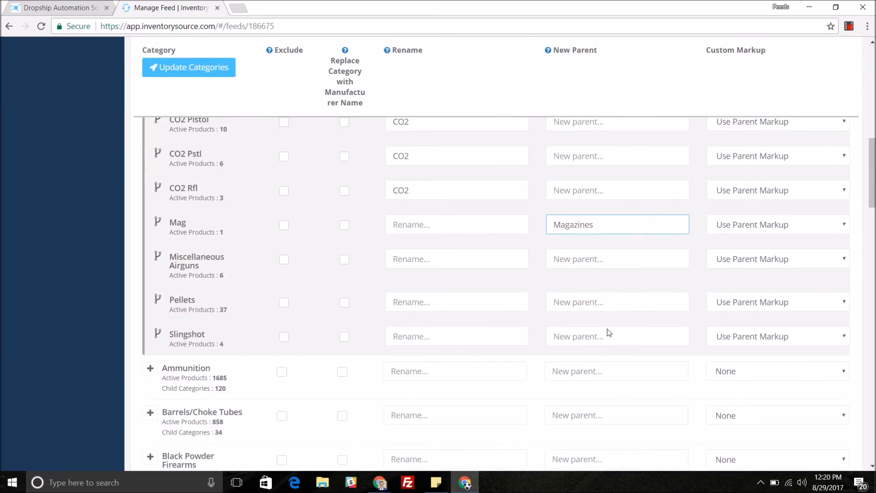
click(616, 336)
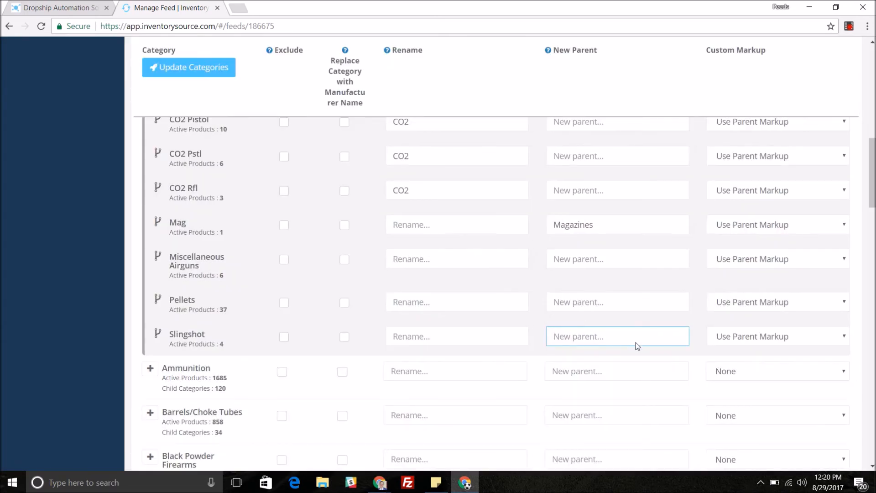
click(617, 335)
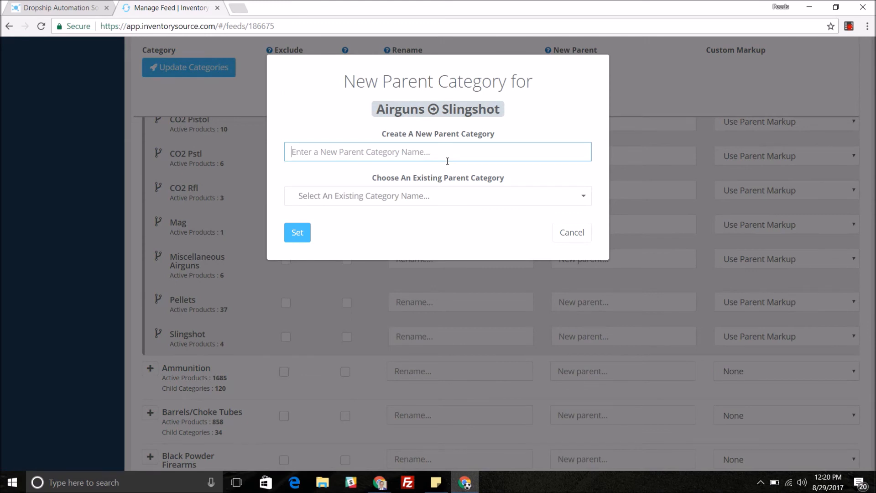
text(Slingsh)
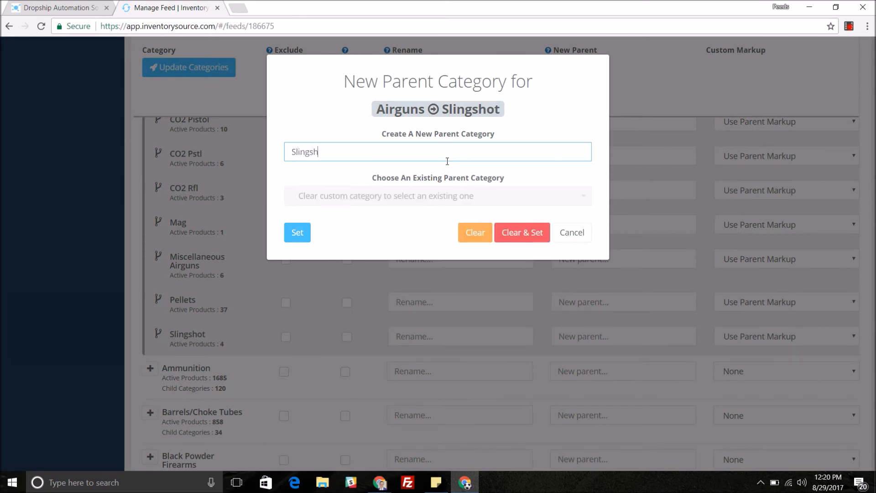
click(297, 233)
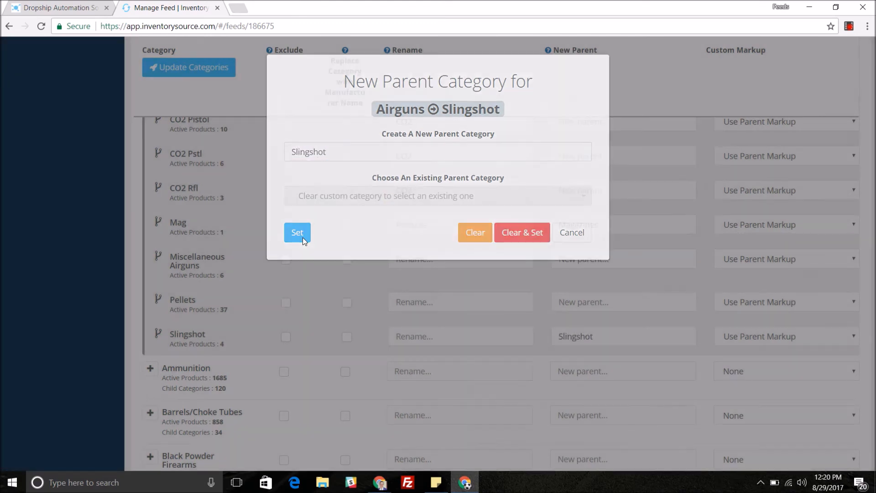
click(297, 232)
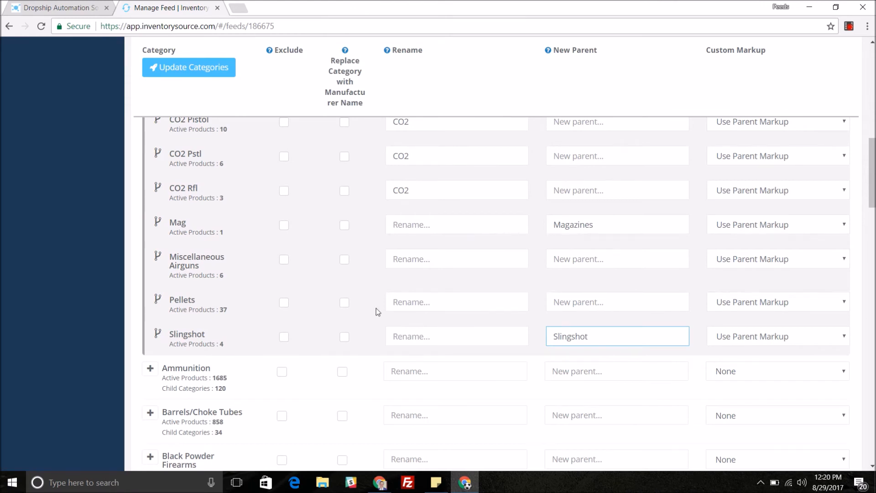
mouse_move(421, 287)
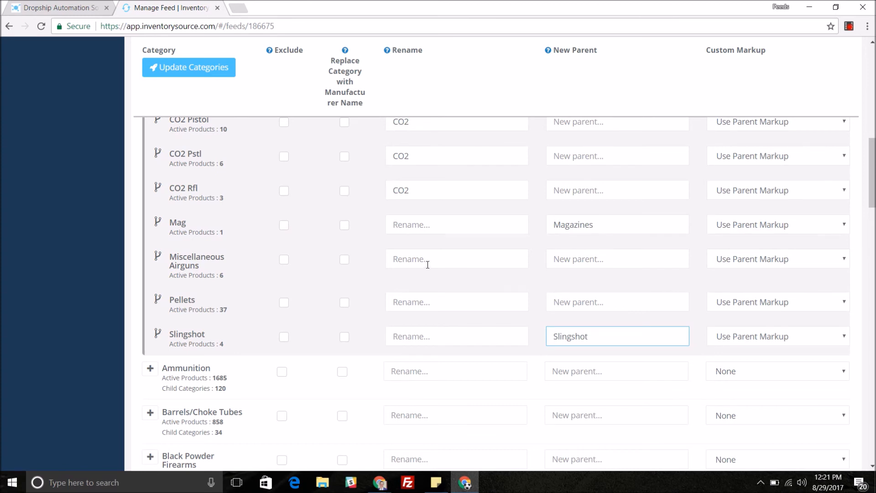
mouse_move(429, 253)
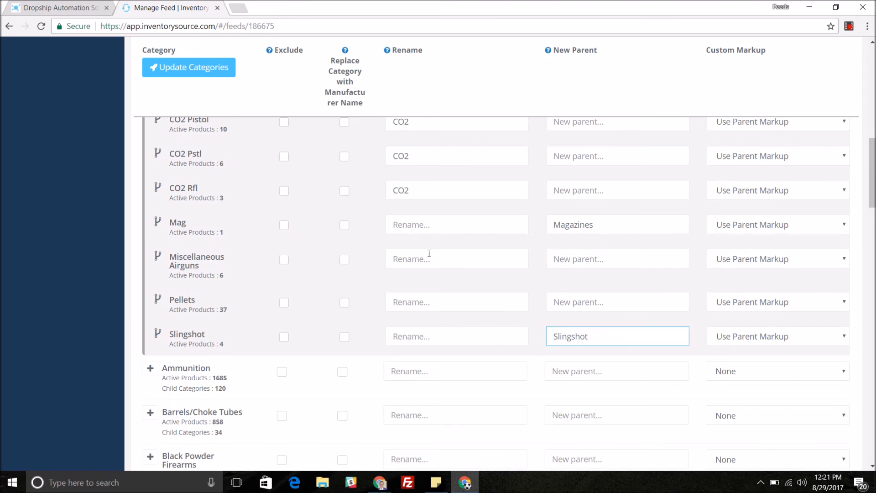
Enter Misc Airguns as the new name for the Miscellaneous Airguns subcategory
click(456, 258)
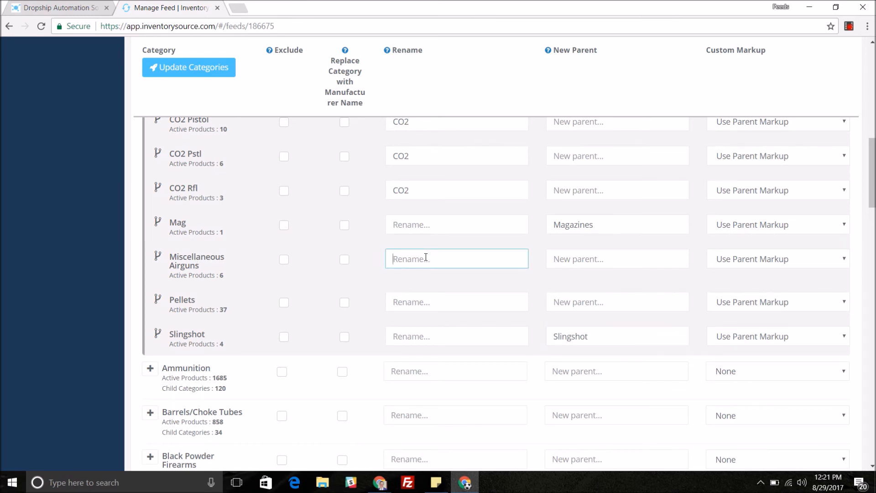
text(Misc)
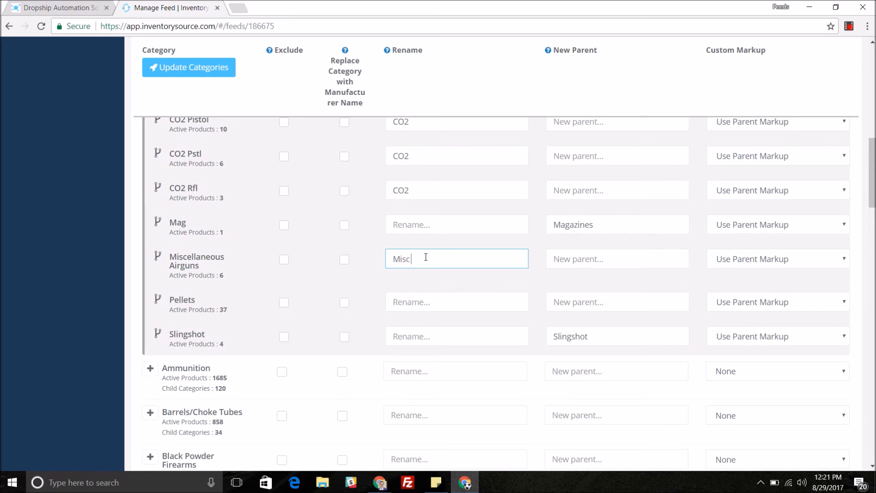
text(Airgus)
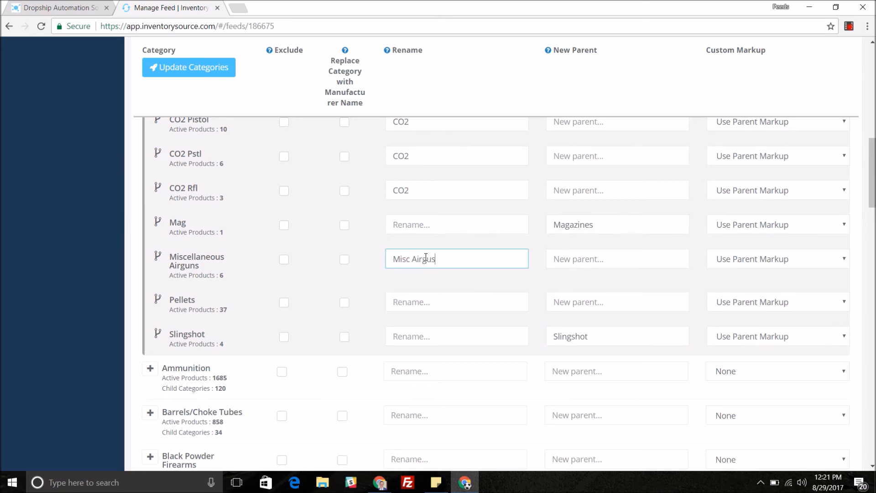
text(n)
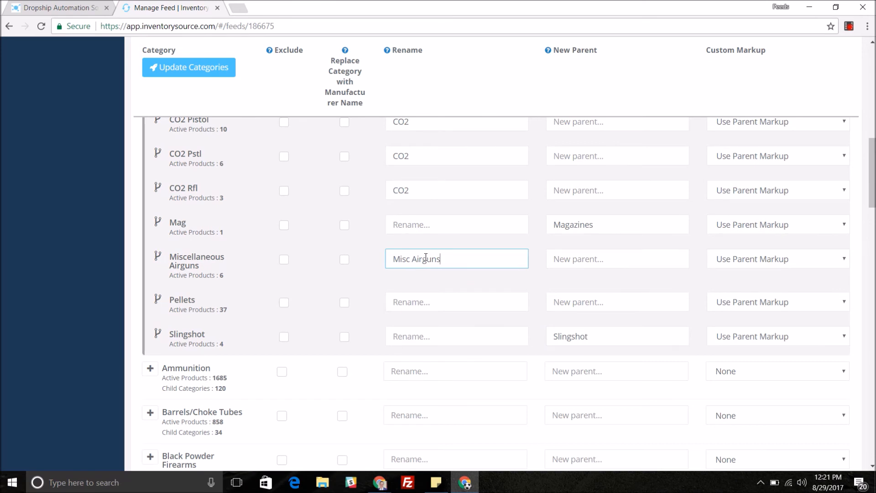
mouse_move(540, 247)
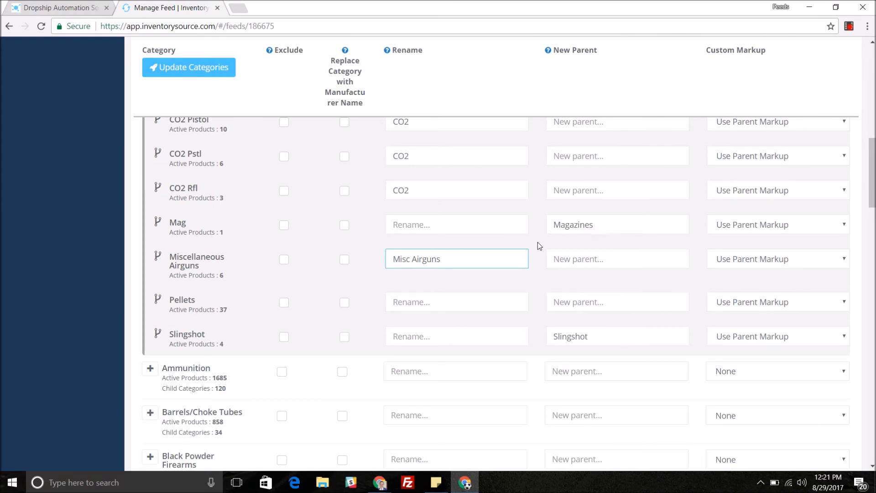
mouse_move(541, 254)
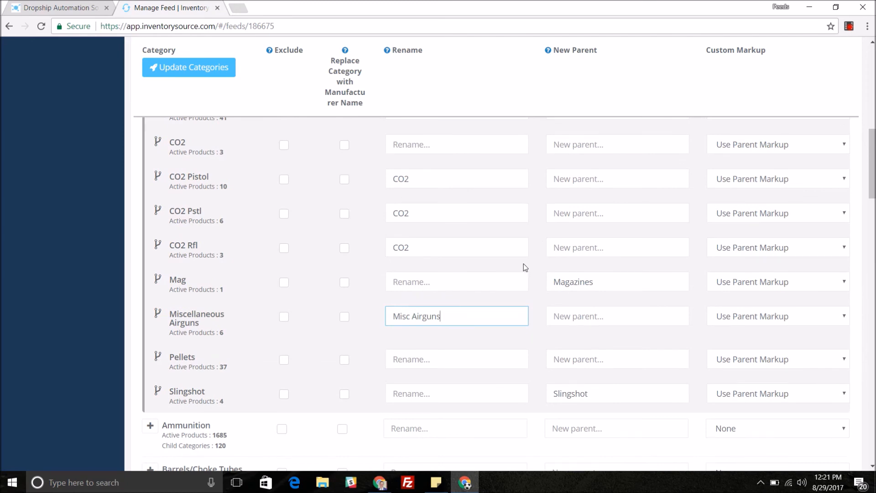
mouse_move(514, 254)
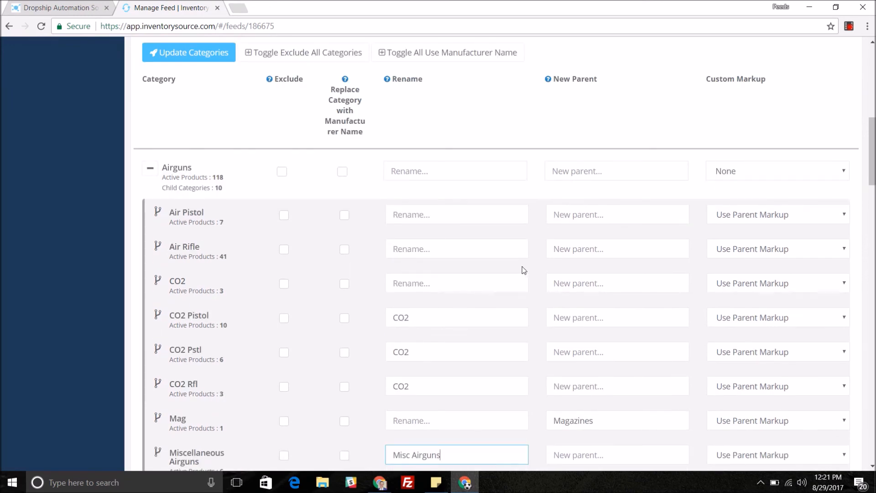
mouse_move(540, 221)
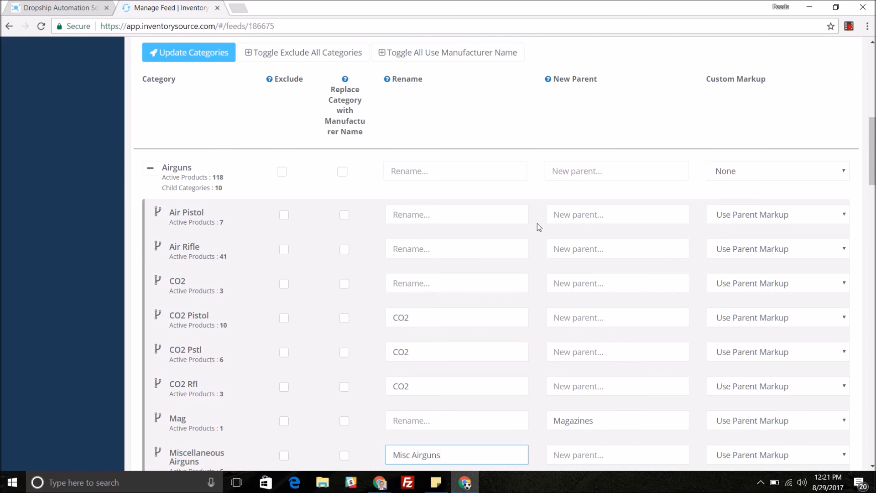
mouse_move(741, 200)
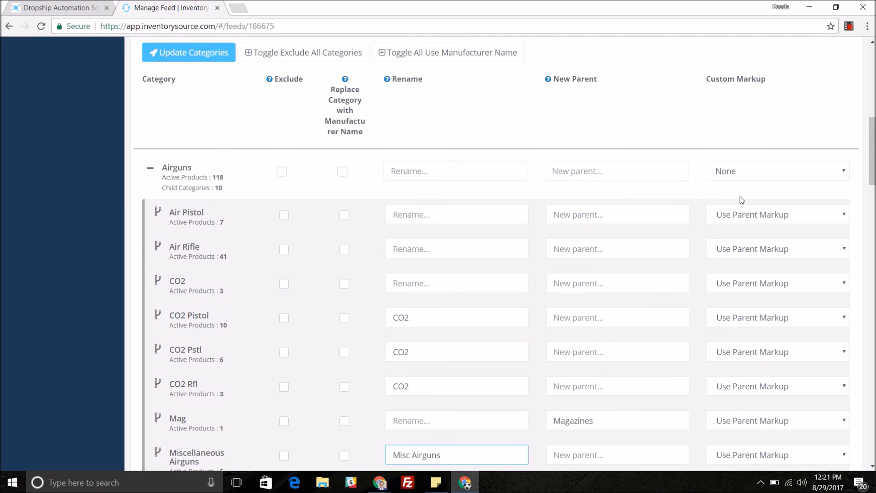
mouse_move(781, 165)
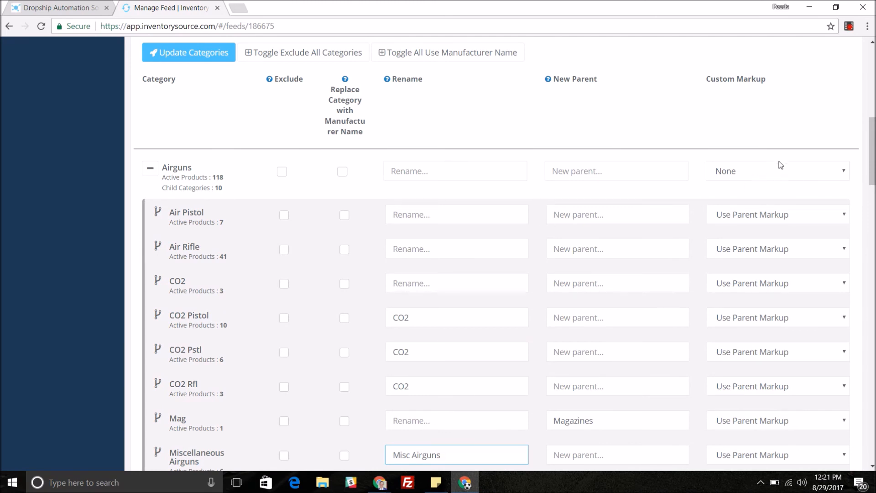
mouse_move(748, 166)
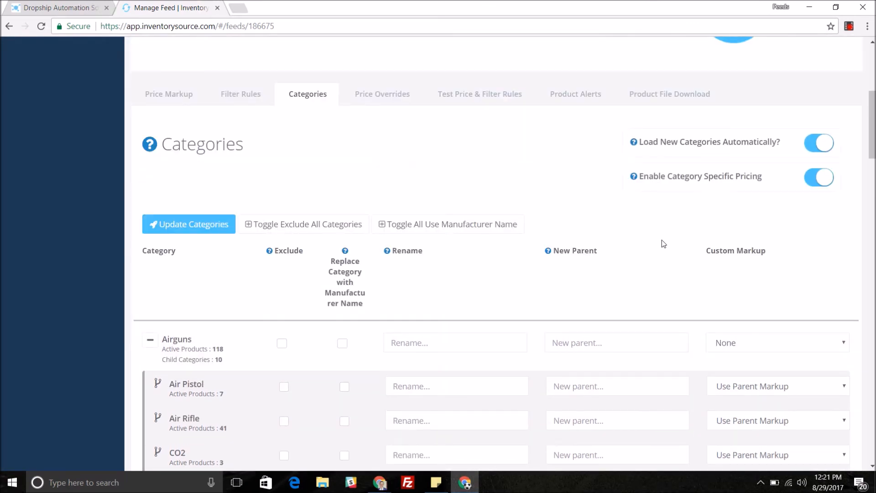
mouse_move(703, 236)
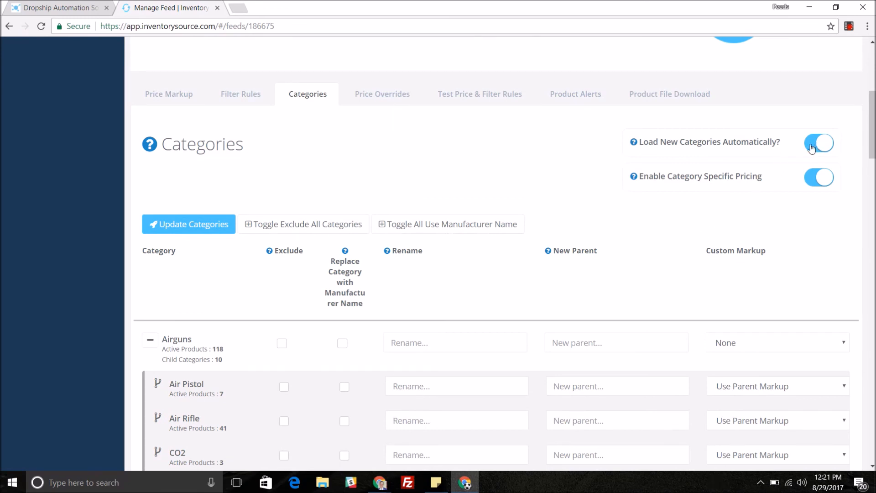
mouse_move(646, 188)
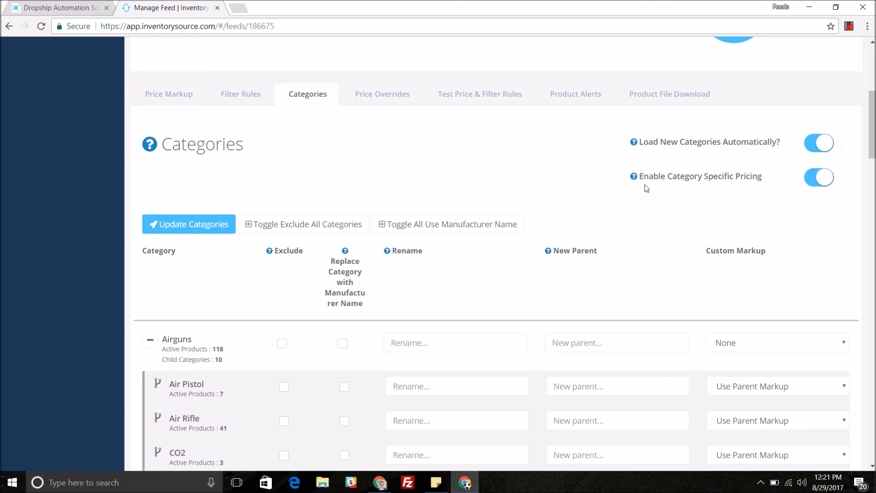
mouse_move(781, 233)
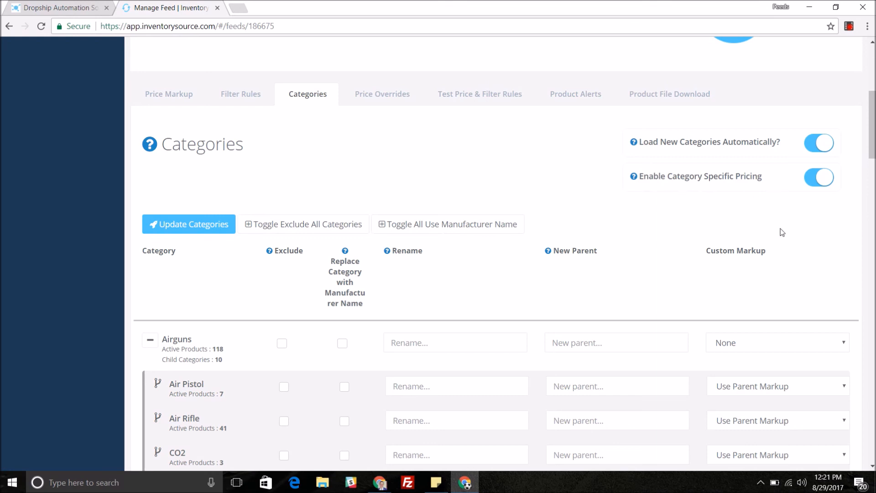
mouse_move(378, 297)
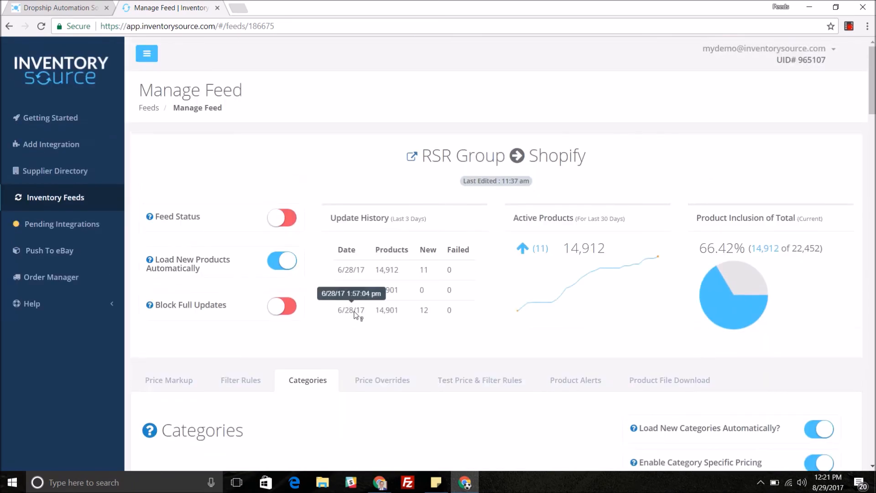
mouse_move(316, 307)
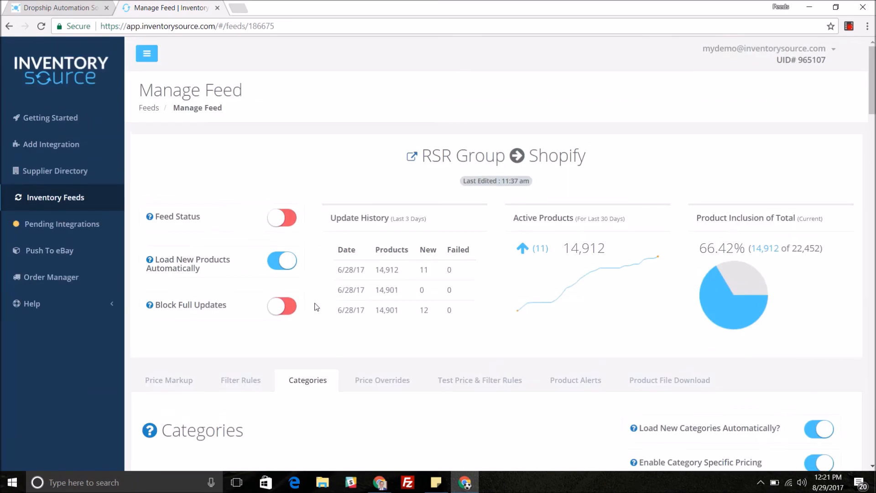